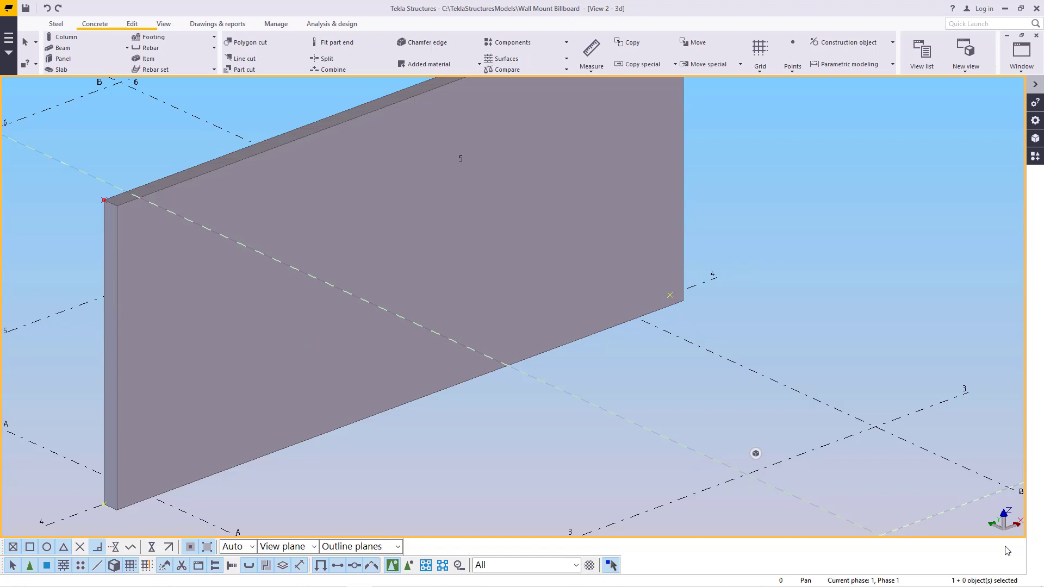
- Bring up the Applications & components catalog listing the Billboard component
click(379, 359)
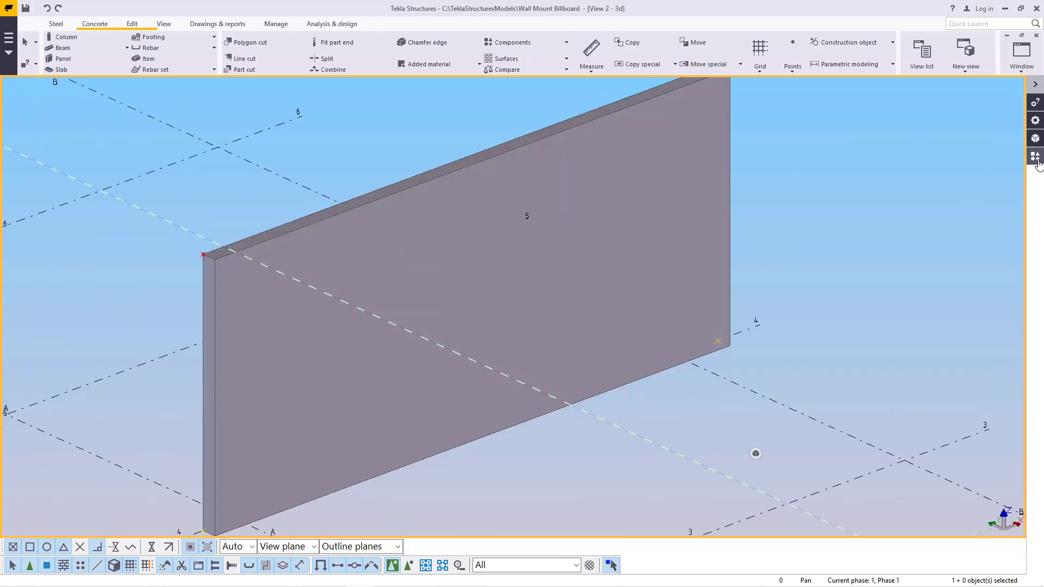
mouse_move(1034, 156)
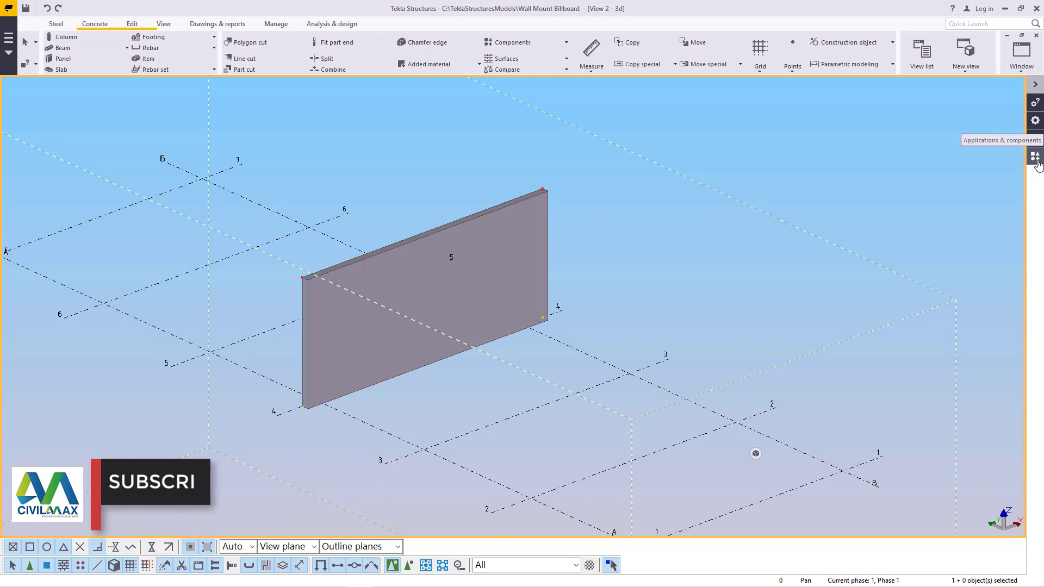
click(1035, 158)
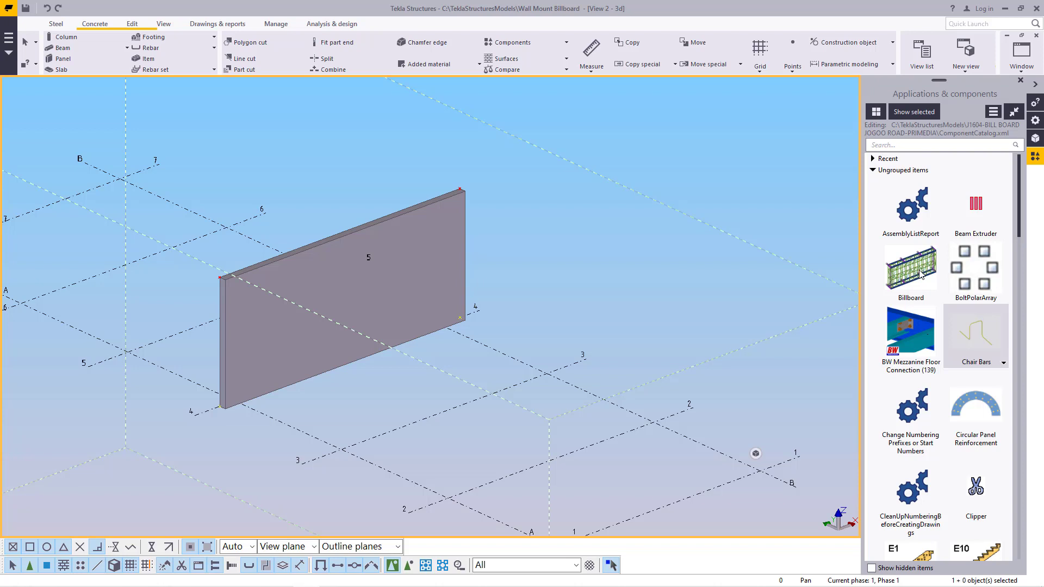
mouse_move(916, 296)
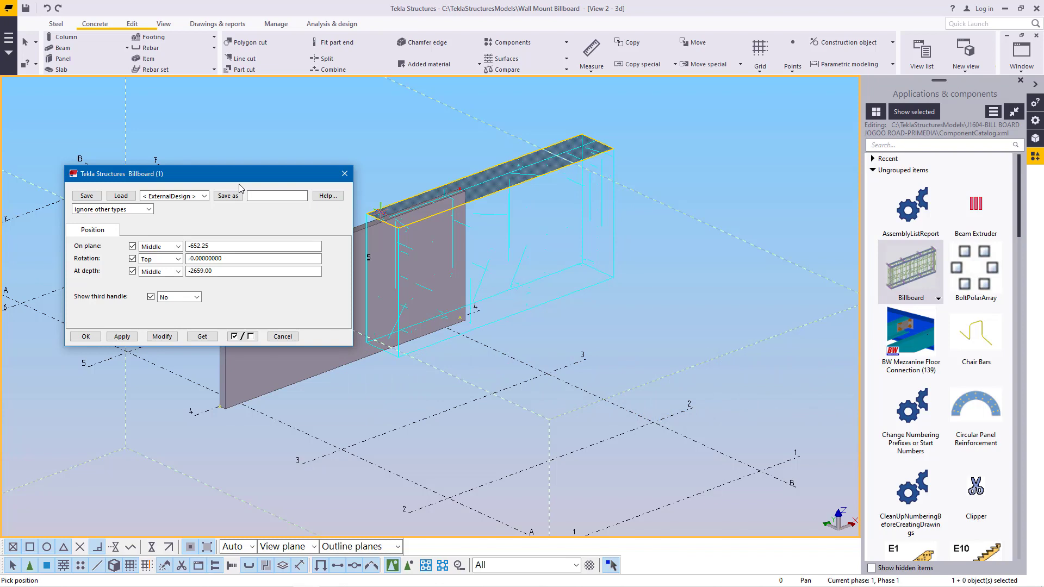
mouse_move(240, 190)
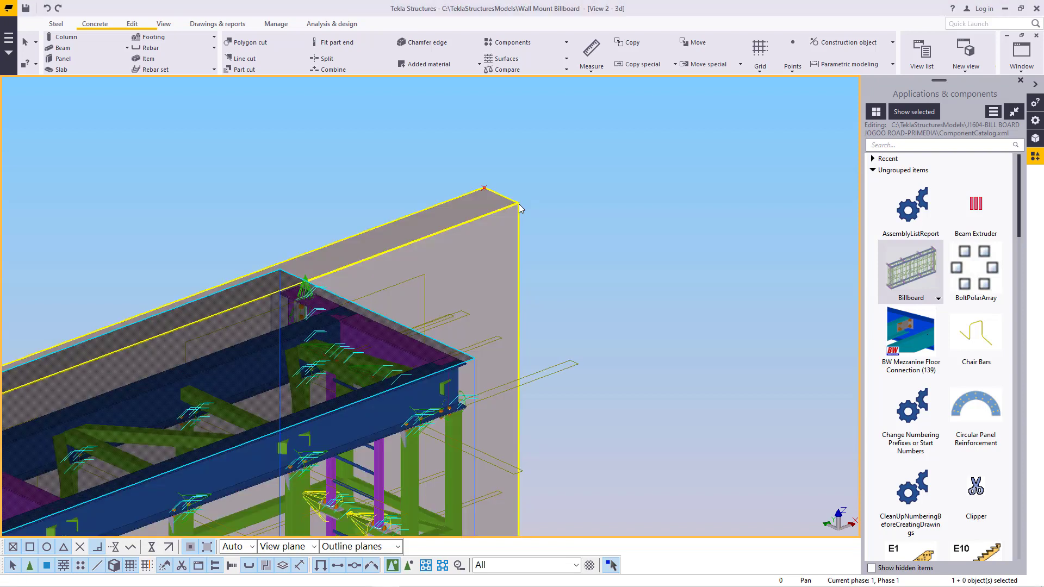
mouse_move(499, 223)
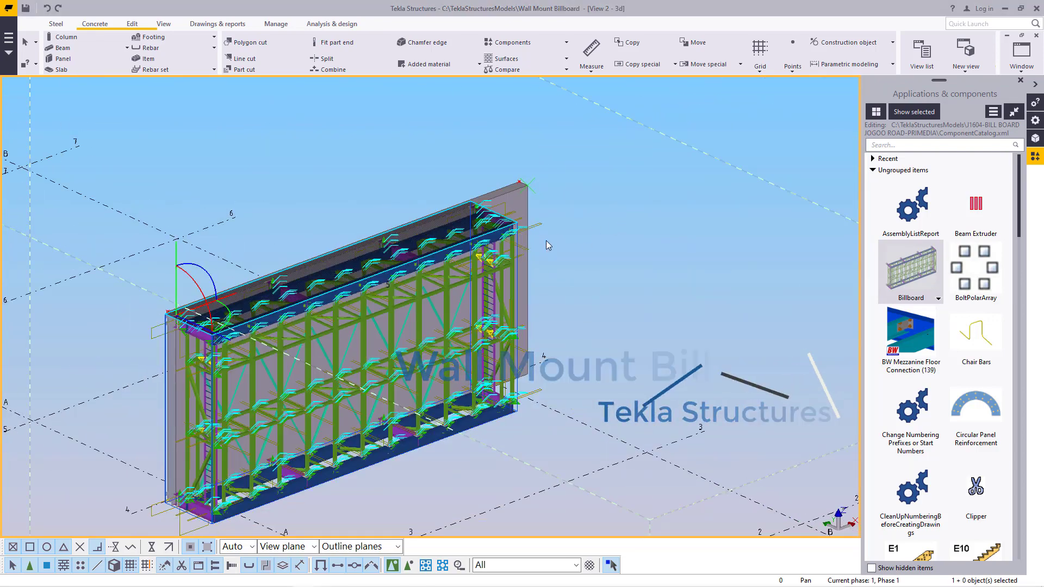
right_click(548, 244)
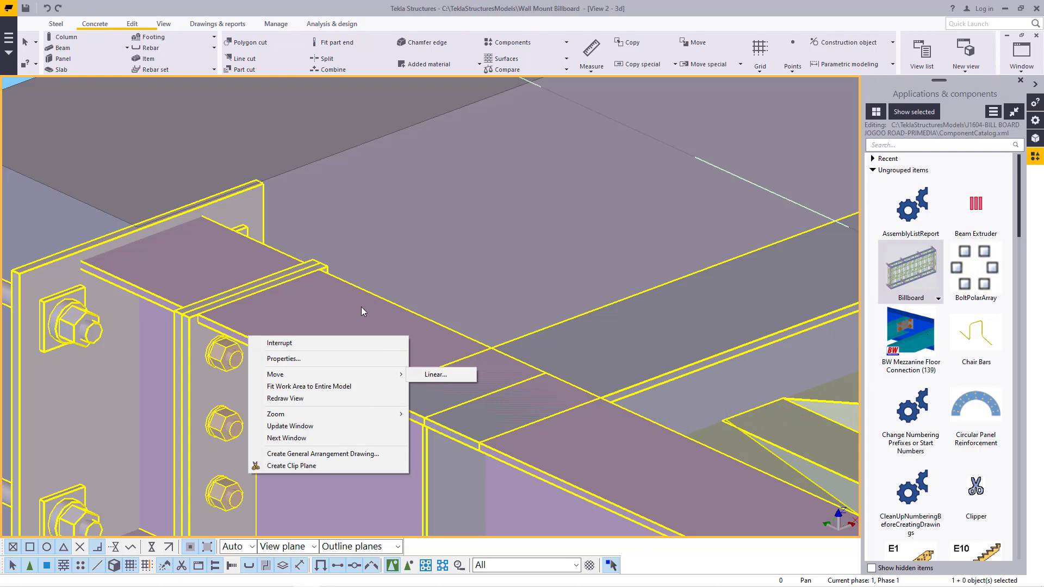
- Start a Move on the selected Billboard frame and pick its origin point along the wall
click(434, 374)
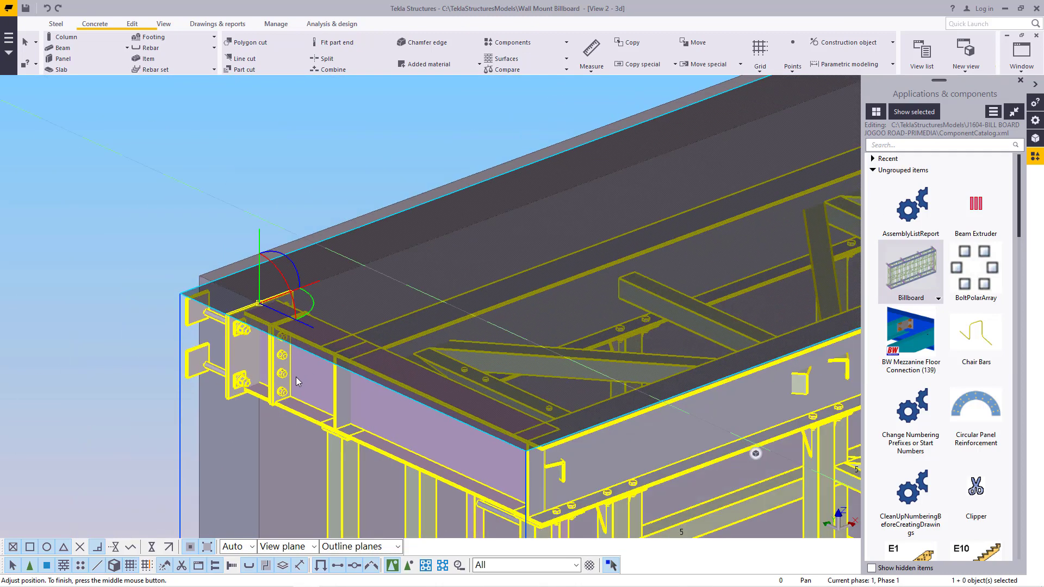
right_click(297, 381)
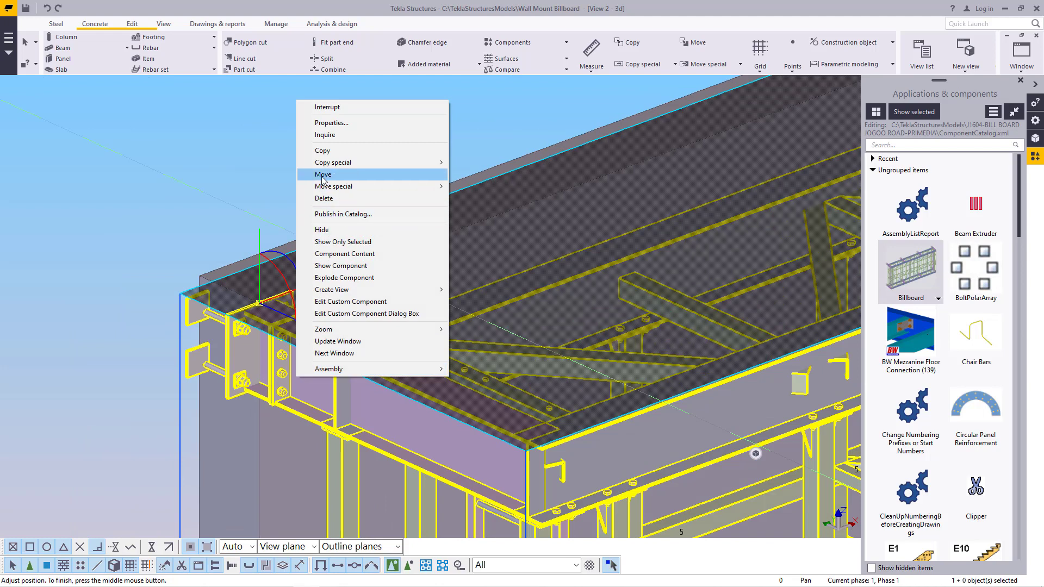
mouse_move(333, 186)
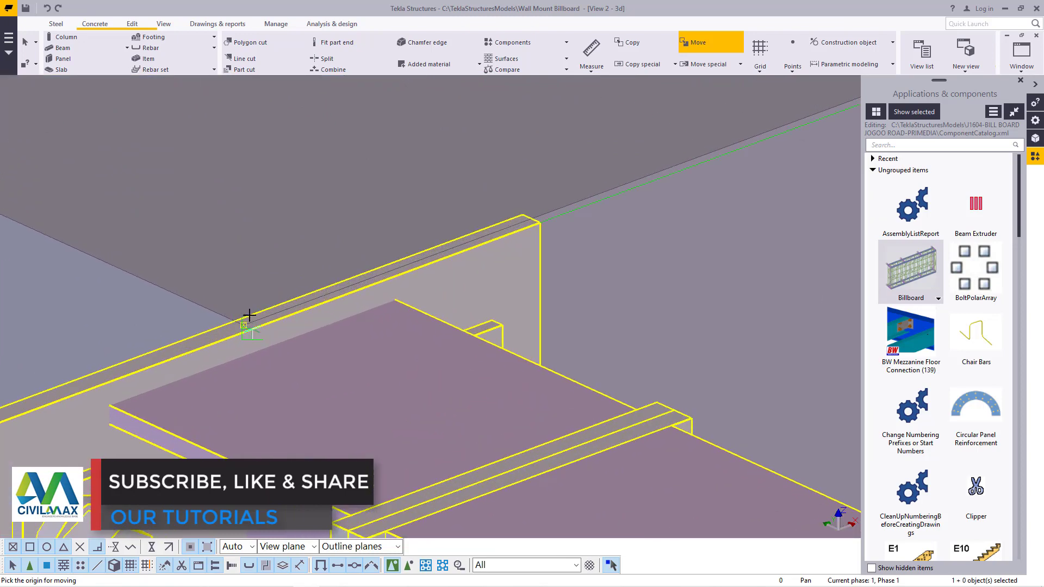
click(250, 316)
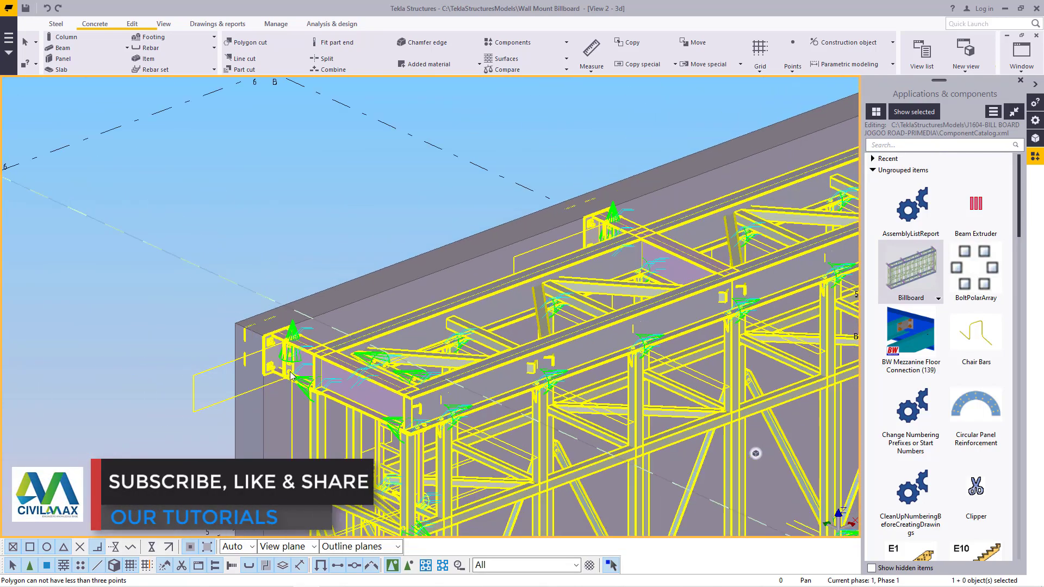
right_click(291, 376)
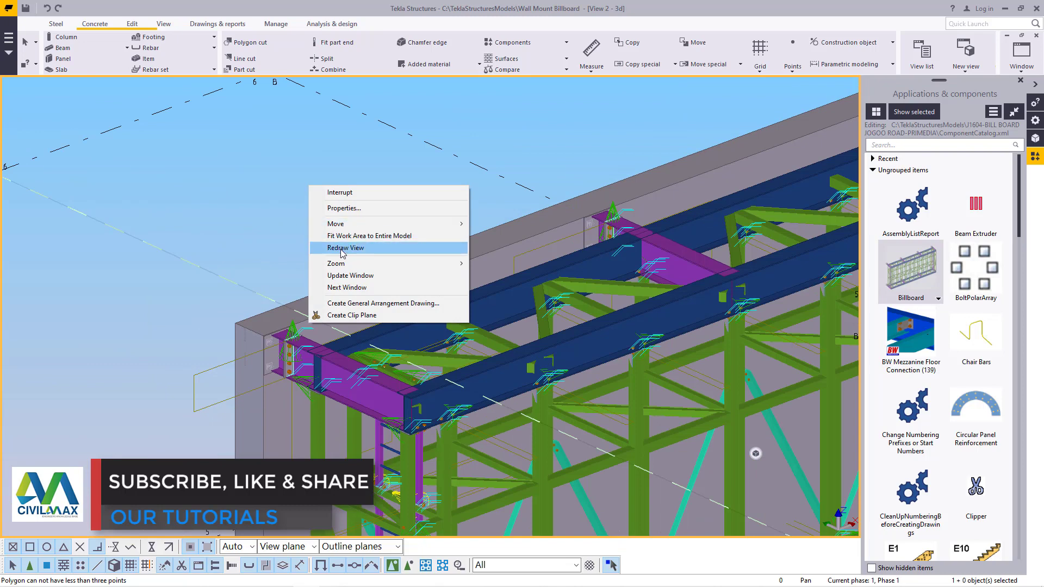
click(345, 248)
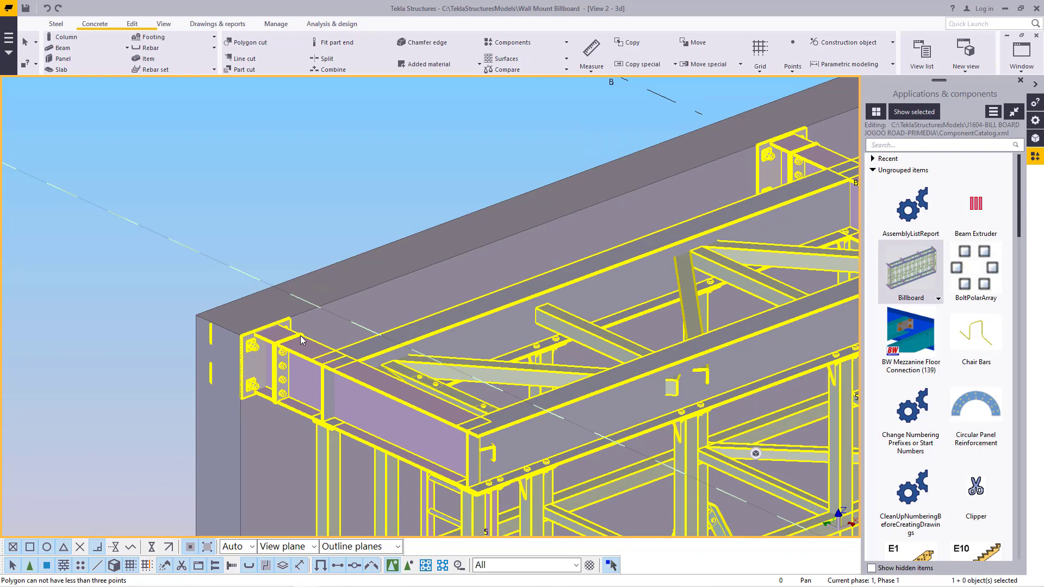
mouse_move(306, 346)
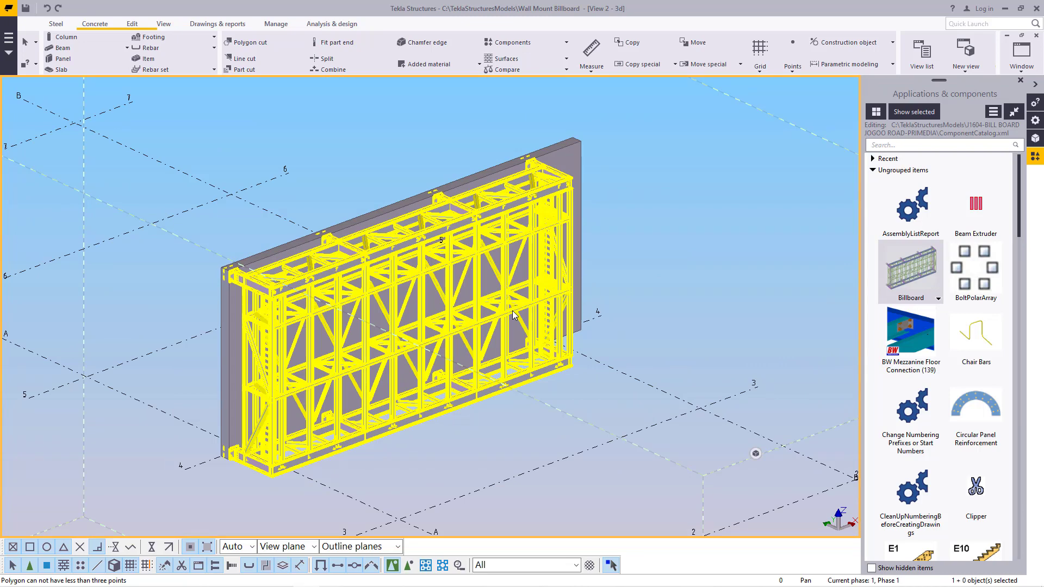
mouse_move(365, 279)
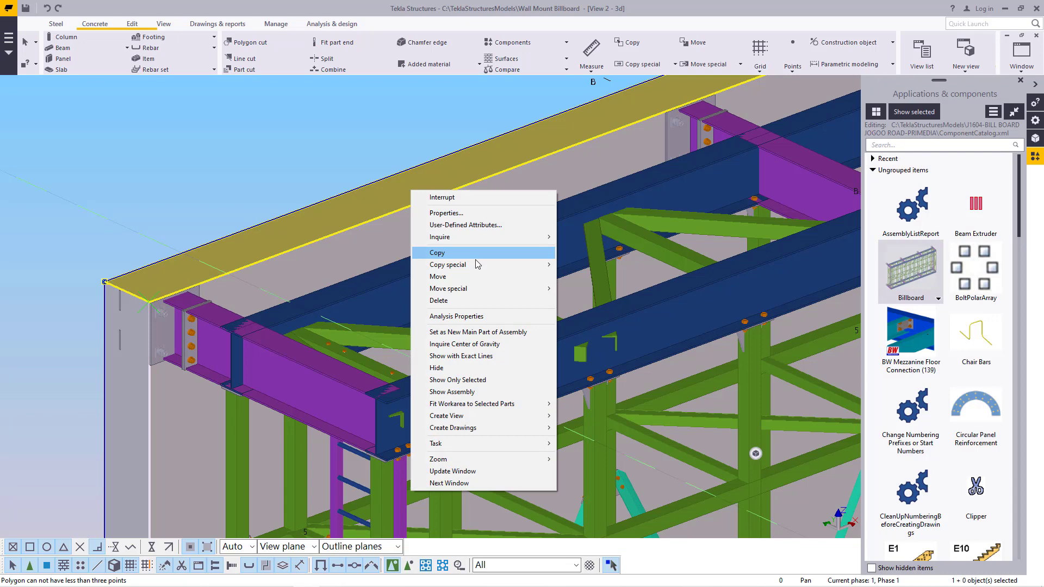
mouse_move(448, 264)
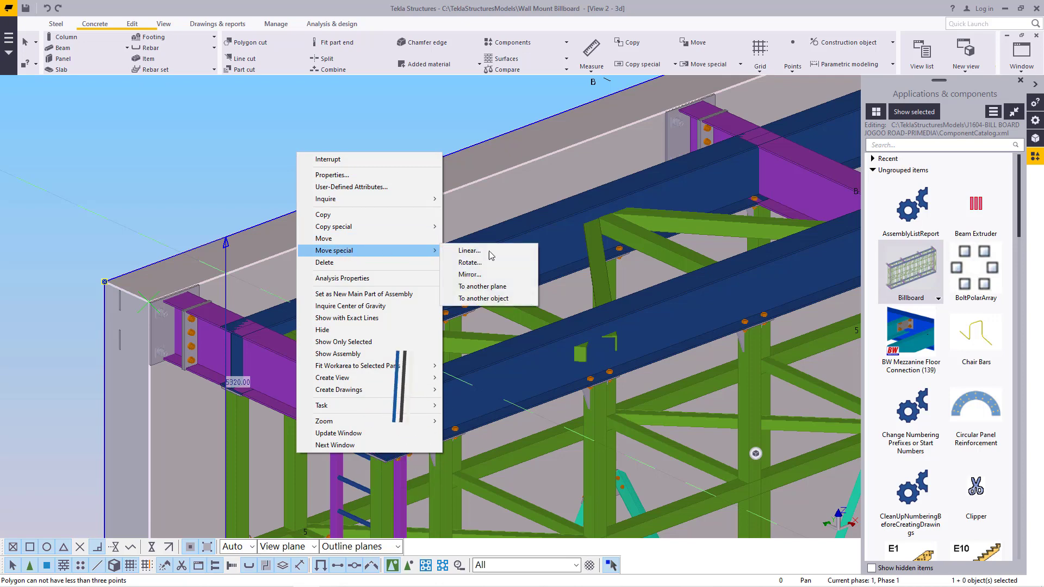
- Bring up the Move - Linear dialog for the frame with zero offsets
click(469, 252)
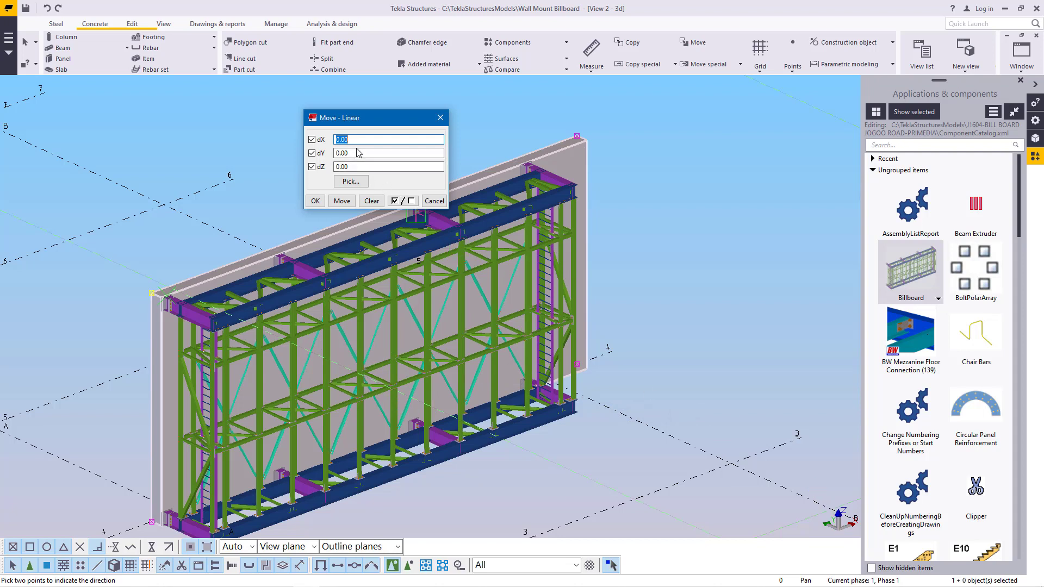
- Shift the billboard frame by dX -10 (dY 0, dZ 0) against the concrete wall
text(10)
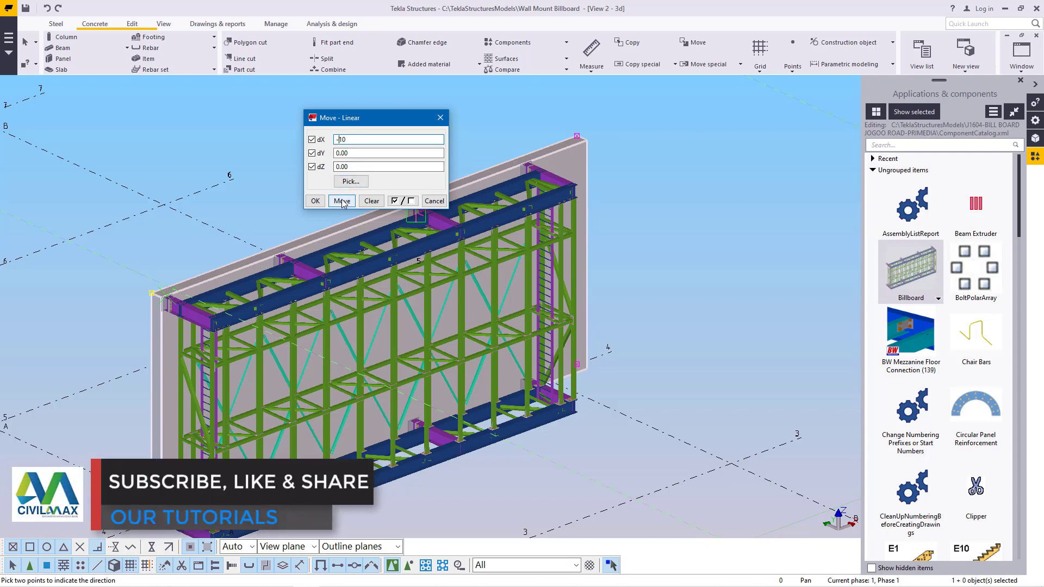
click(341, 201)
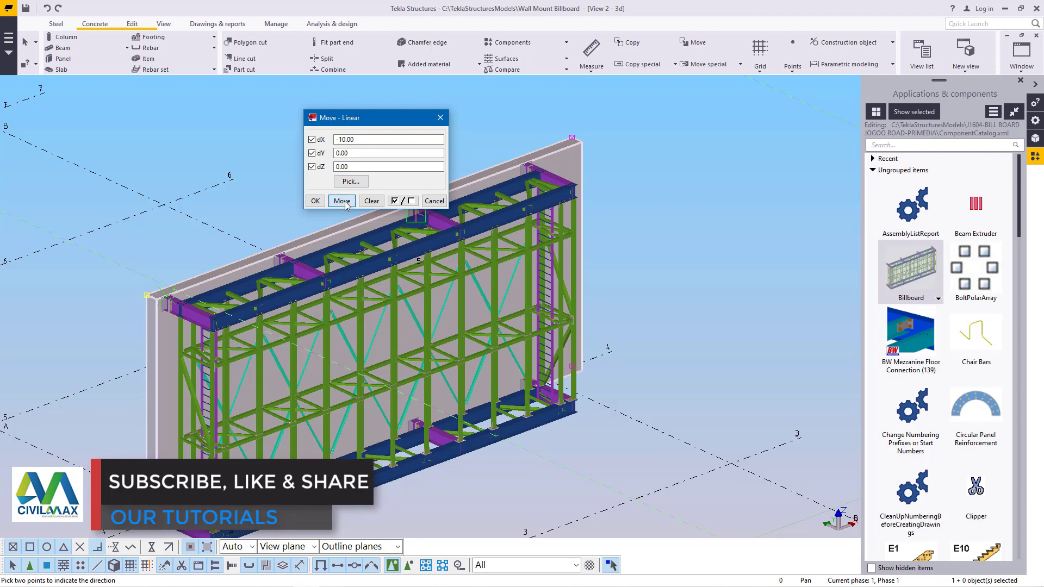
click(341, 201)
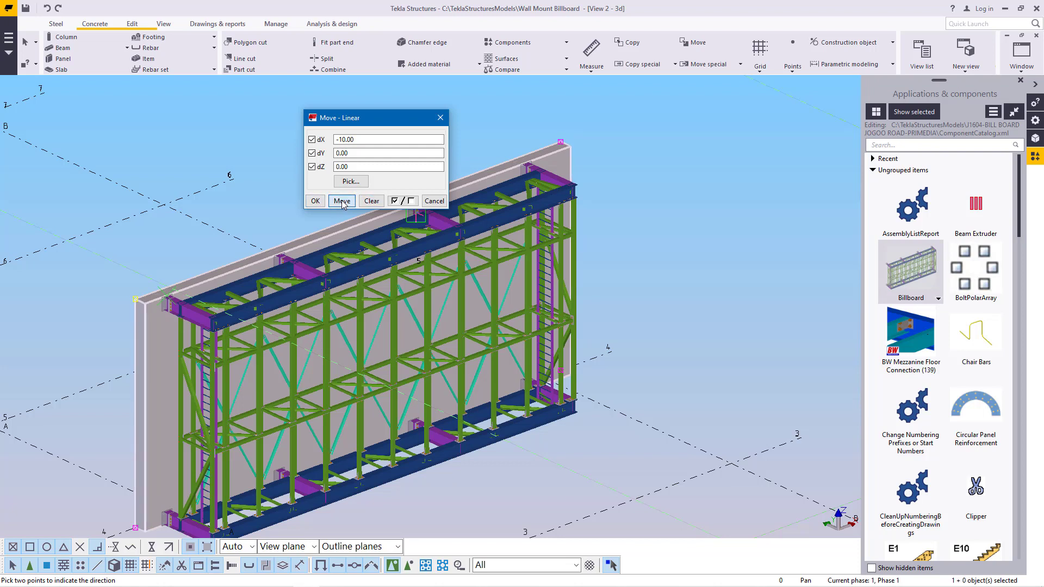
click(342, 200)
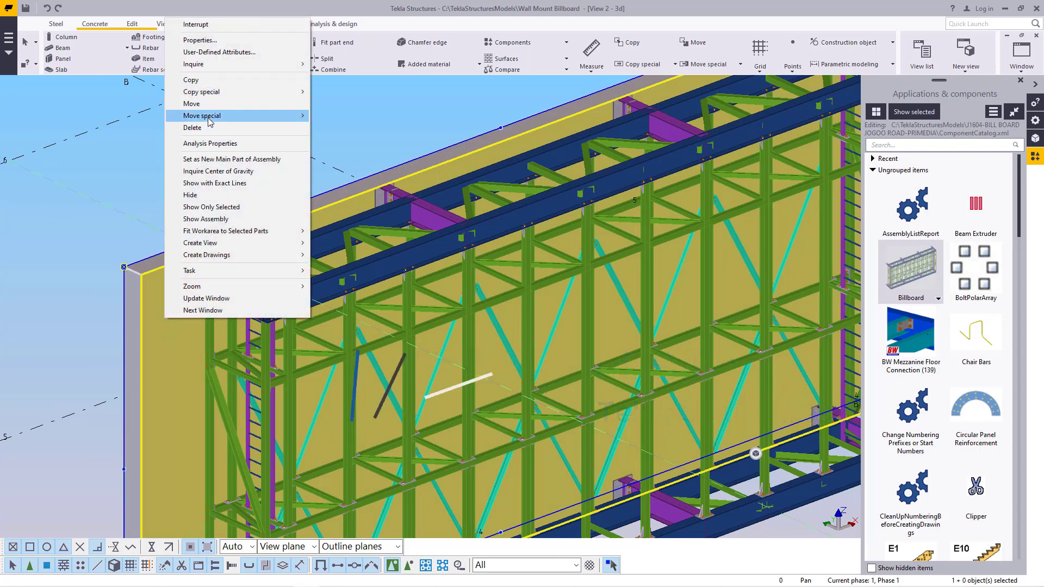
- Raise the frame by dZ 10.00 with dX 0.00, then close the move dialog
click(202, 115)
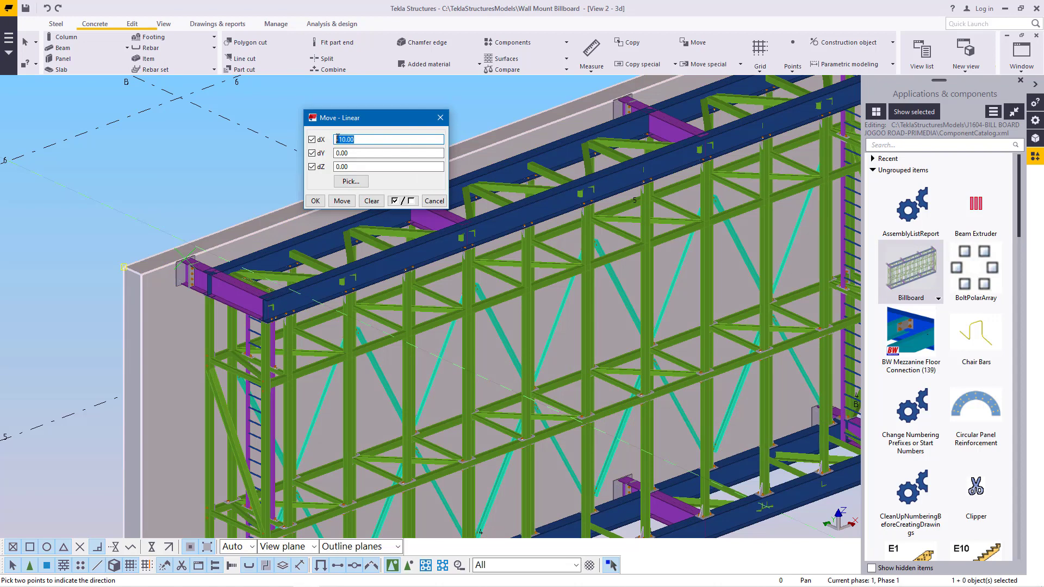
right_click(388, 139)
text(0)
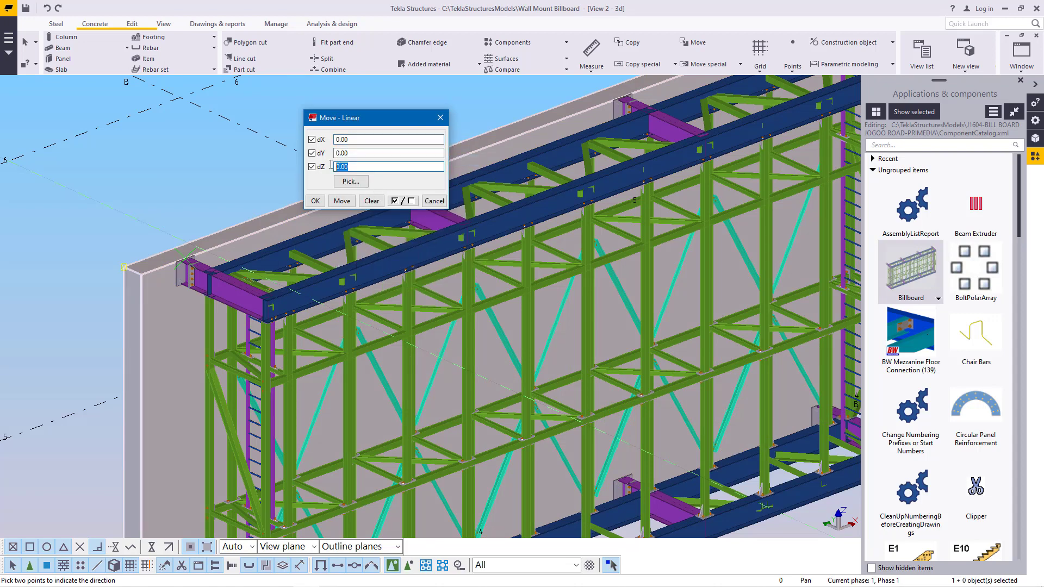
right_click(389, 166)
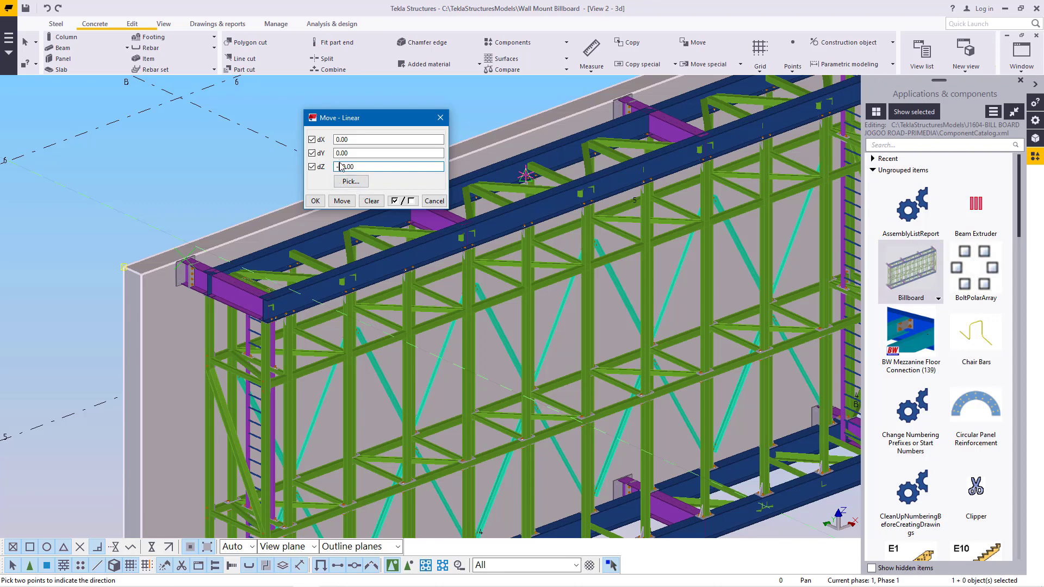
text(1.00)
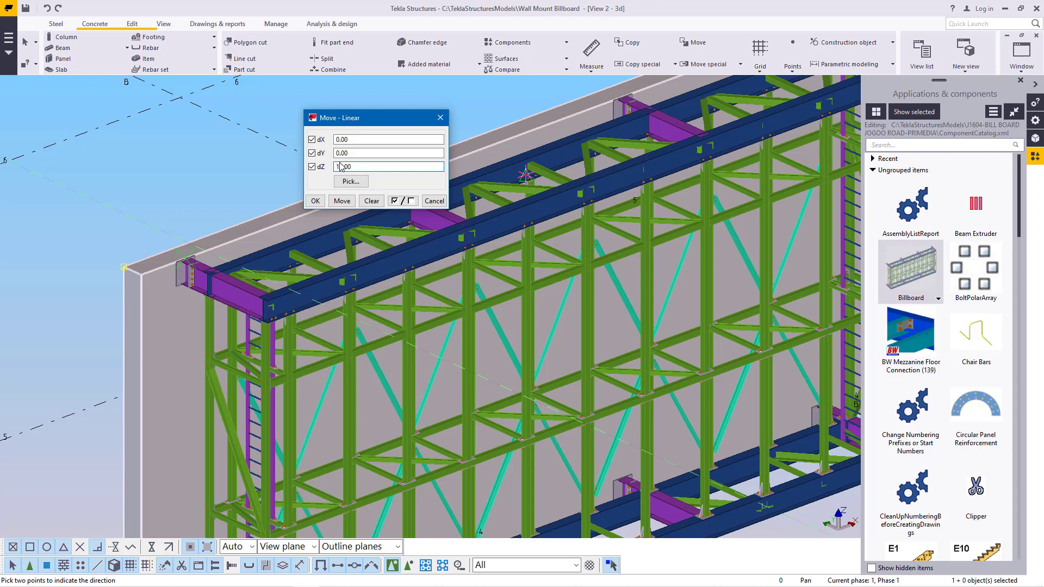
text(10.00)
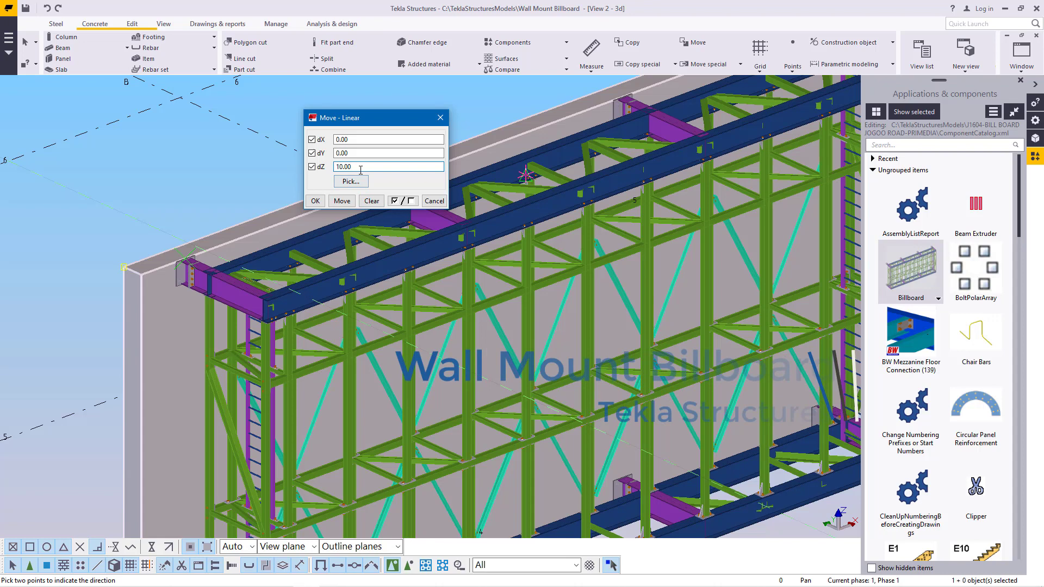
click(340, 202)
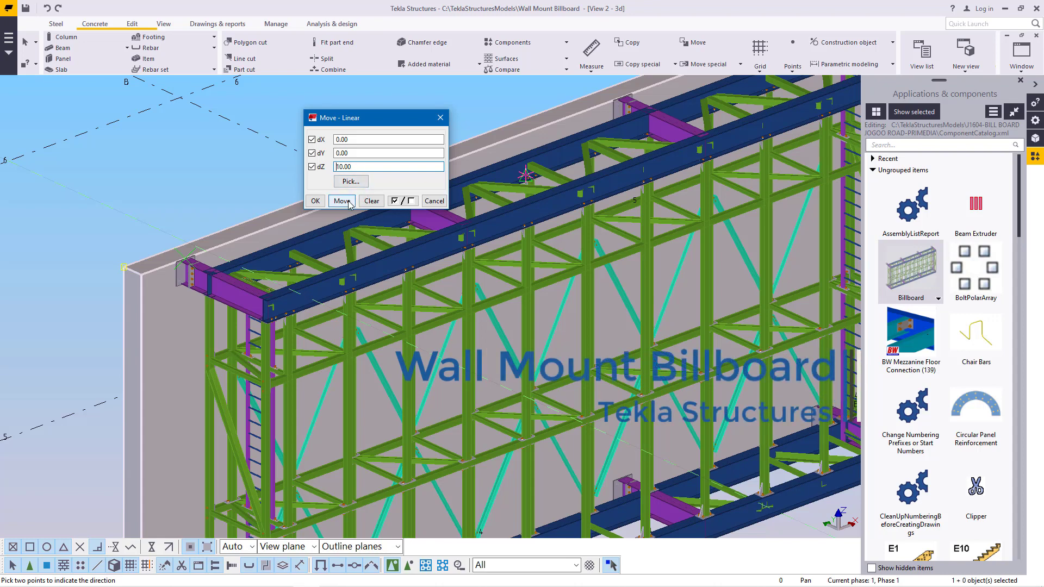
click(340, 201)
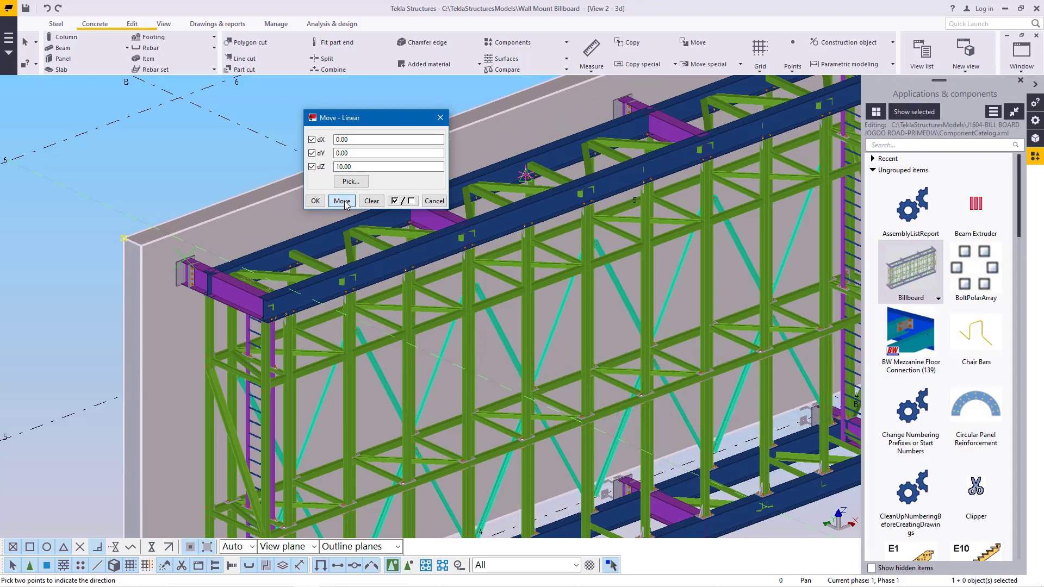
click(341, 201)
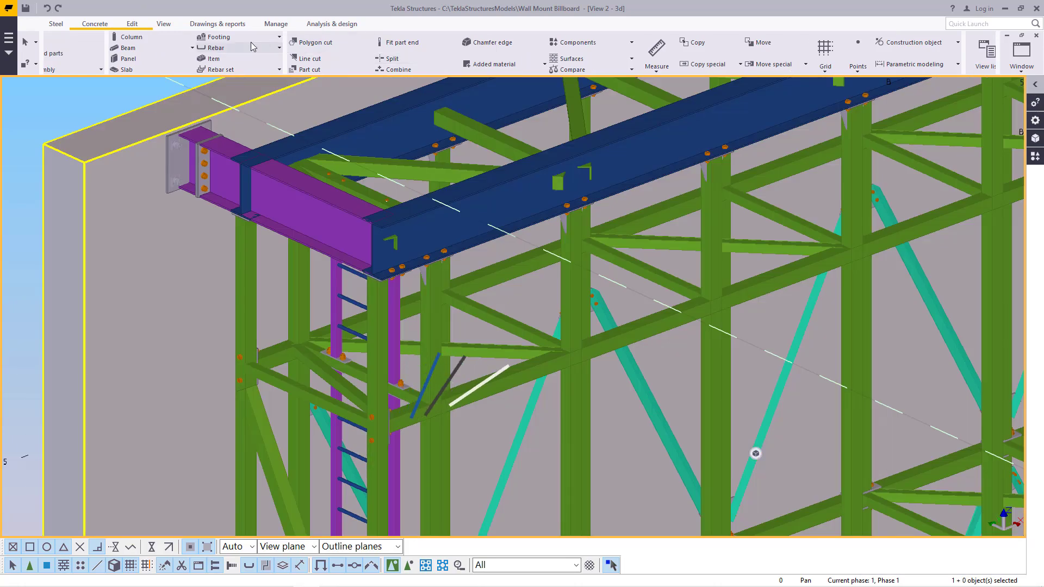
click(163, 23)
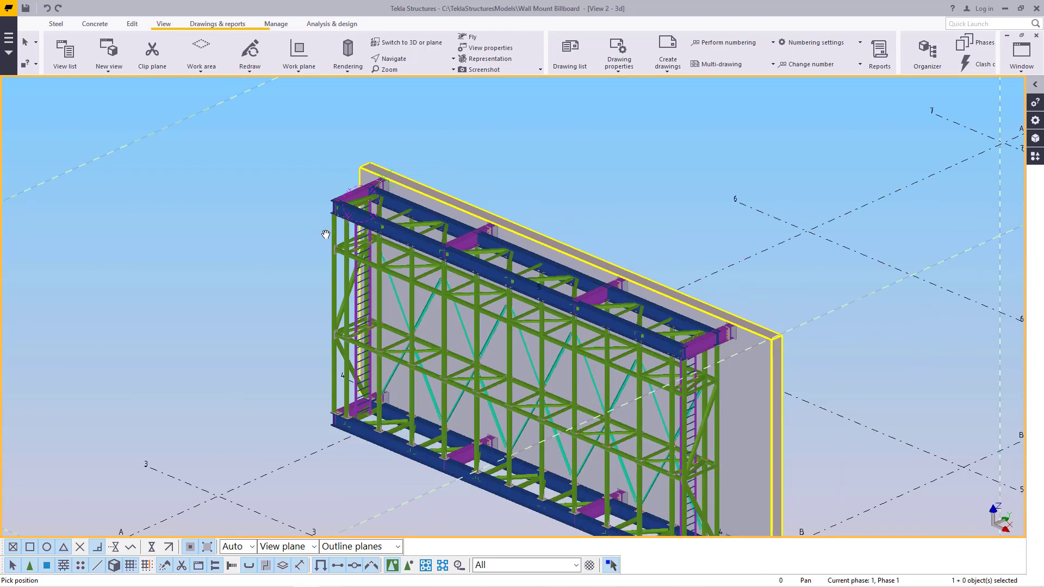
mouse_move(380, 326)
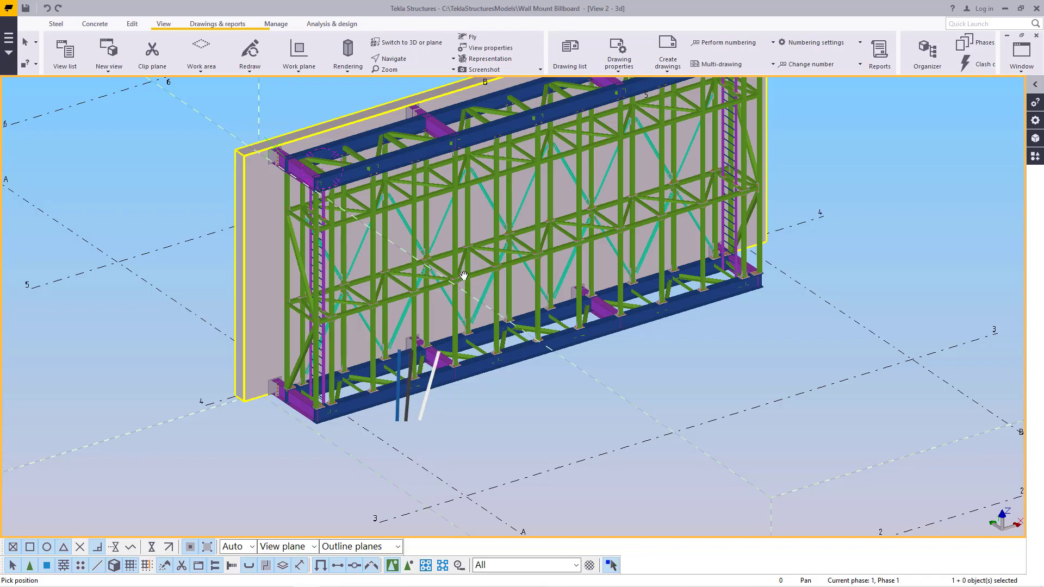
drag(466, 276, 426, 279)
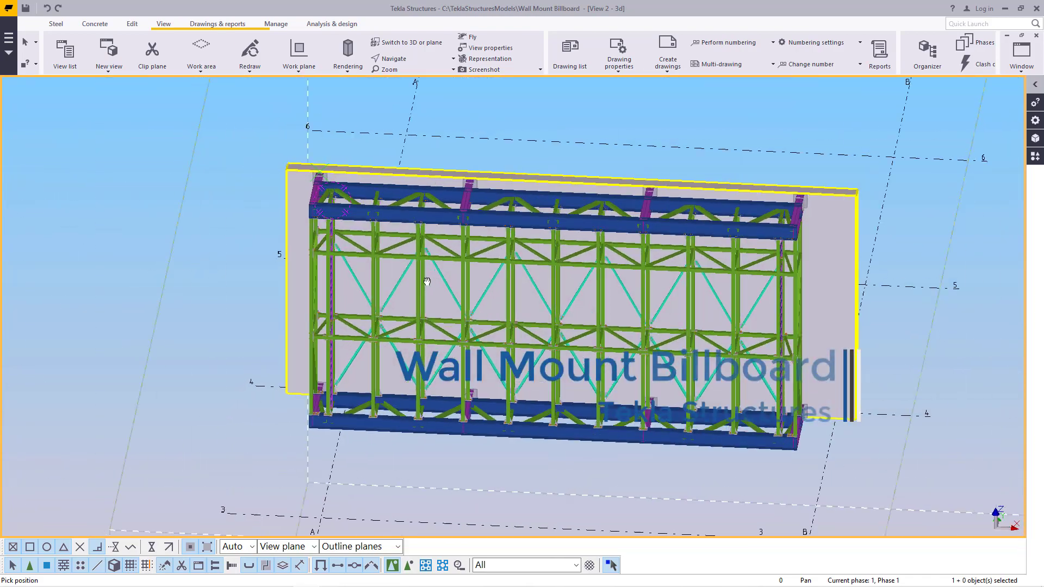
drag(427, 279, 313, 293)
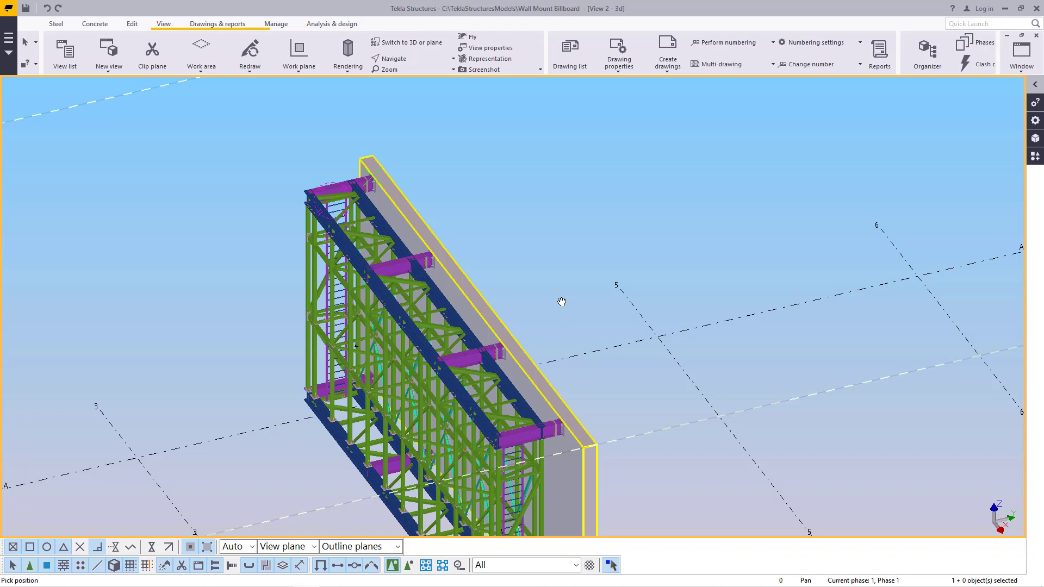
mouse_move(395, 59)
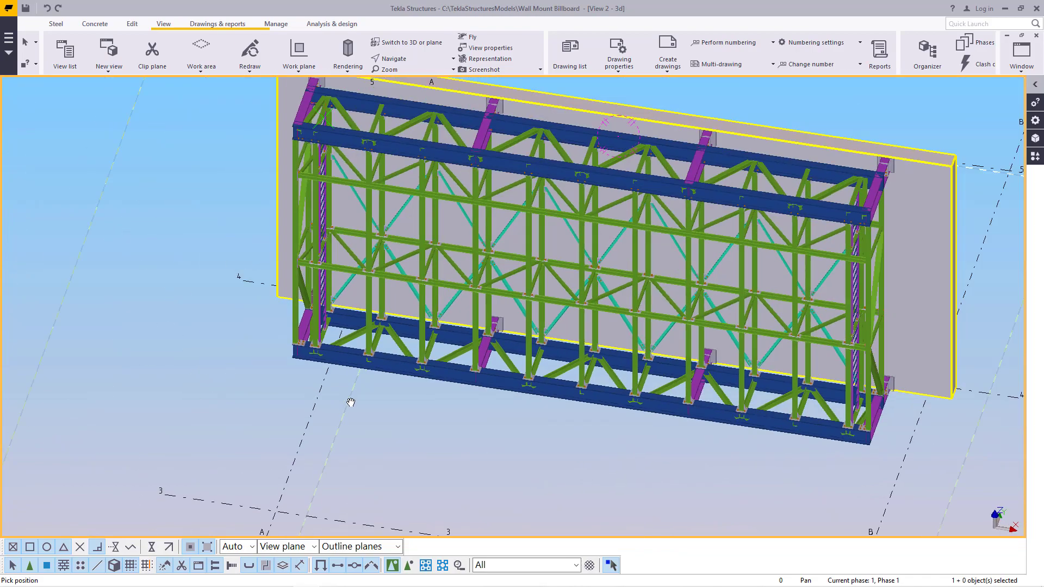
scroll(up, 3)
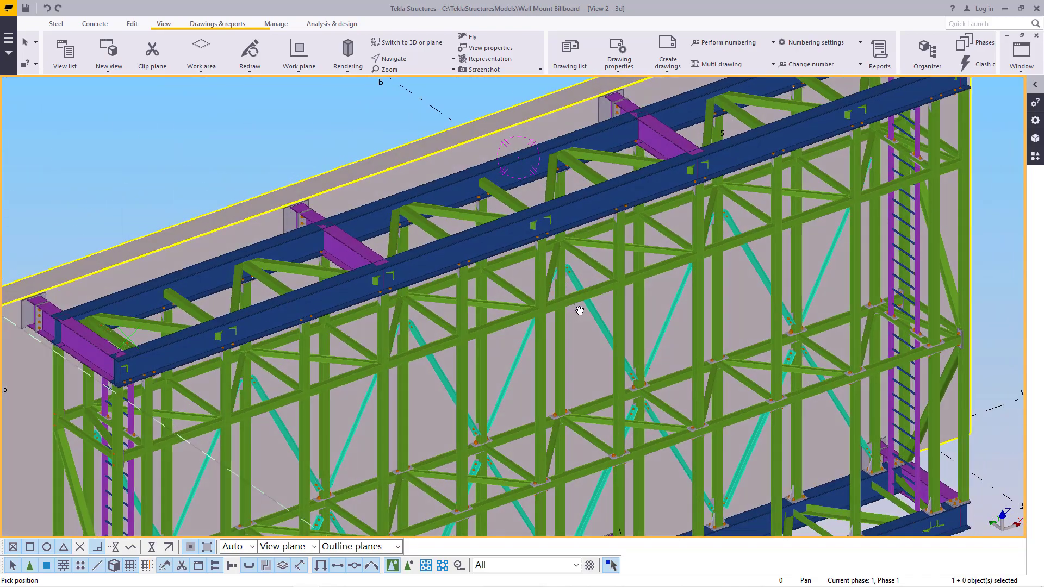
drag(579, 309, 519, 313)
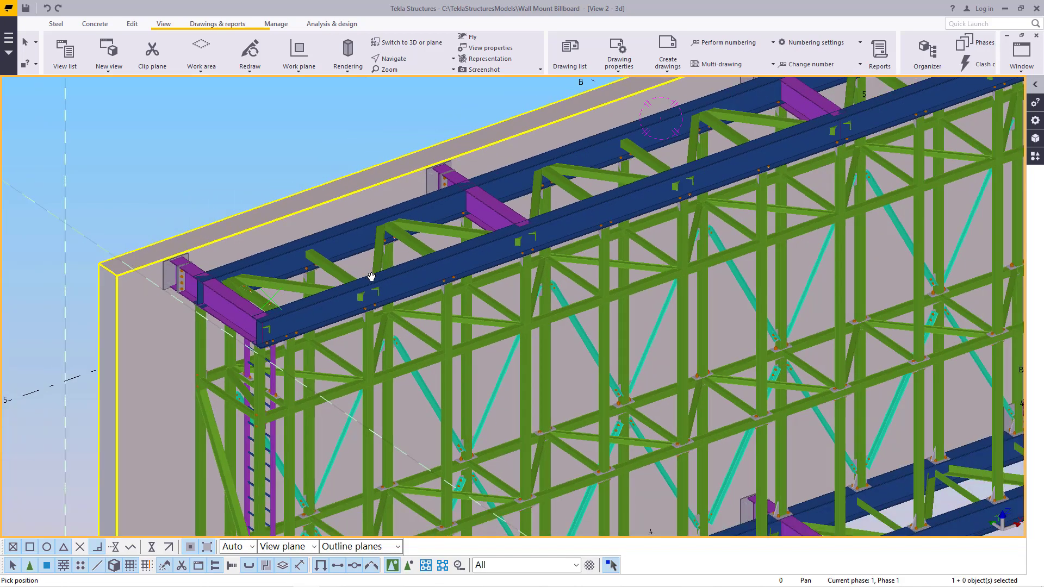
right_click(371, 277)
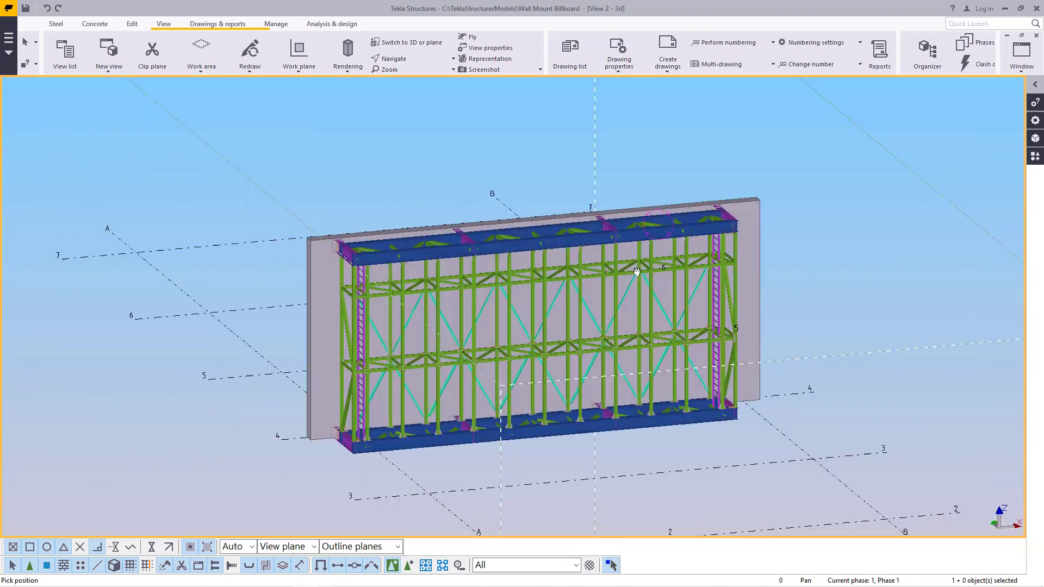
drag(635, 271, 687, 291)
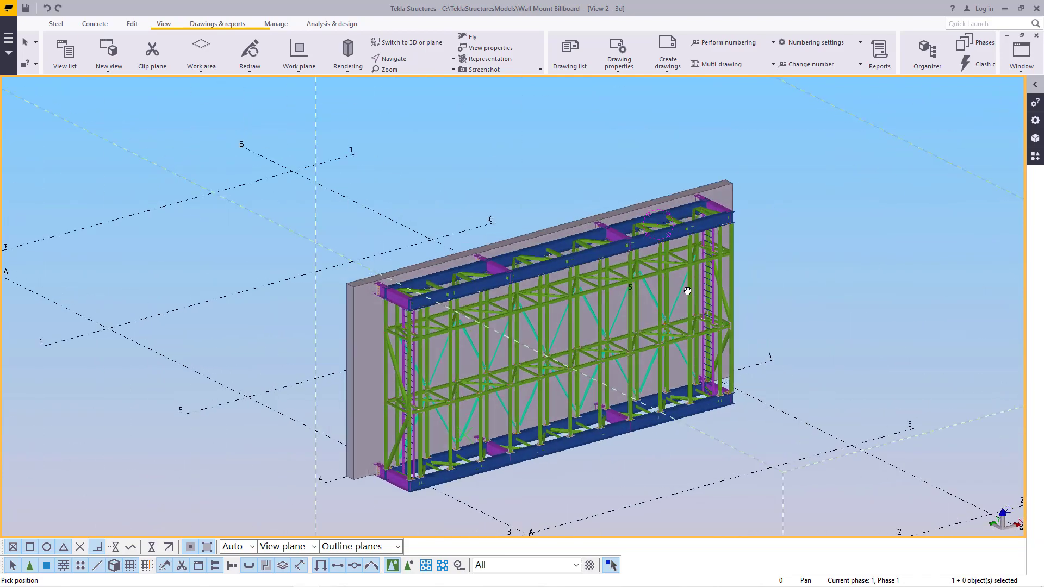